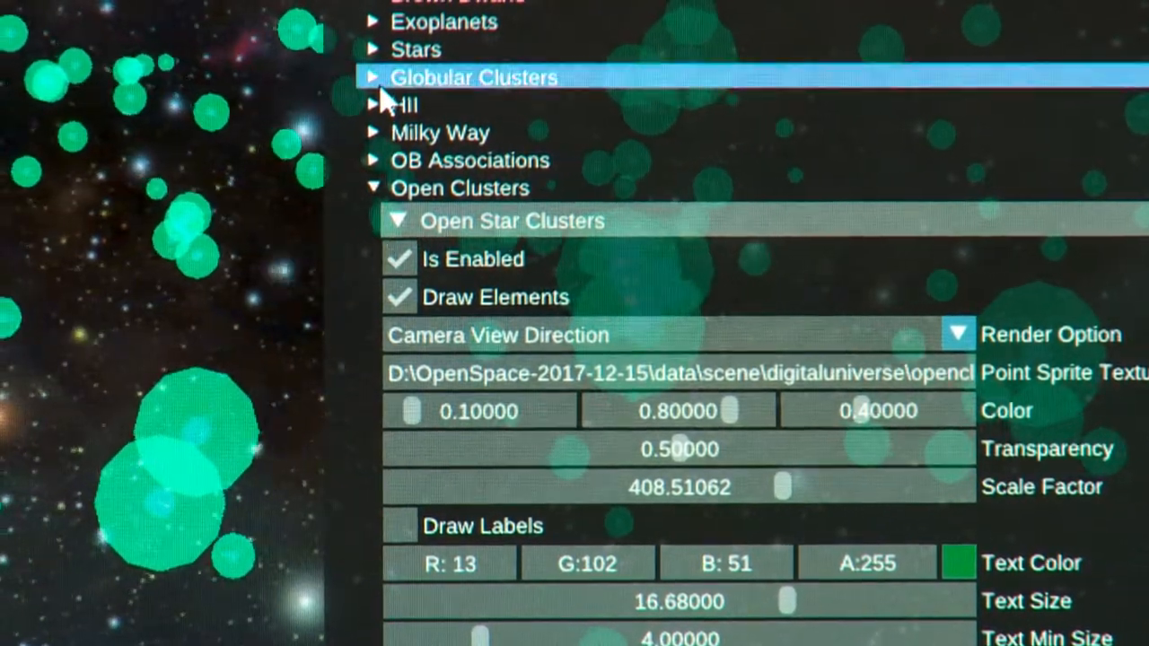
Step: Expand the Globular Clusters entry in the scene properties tree to show its disabled settings
left_click(372, 77)
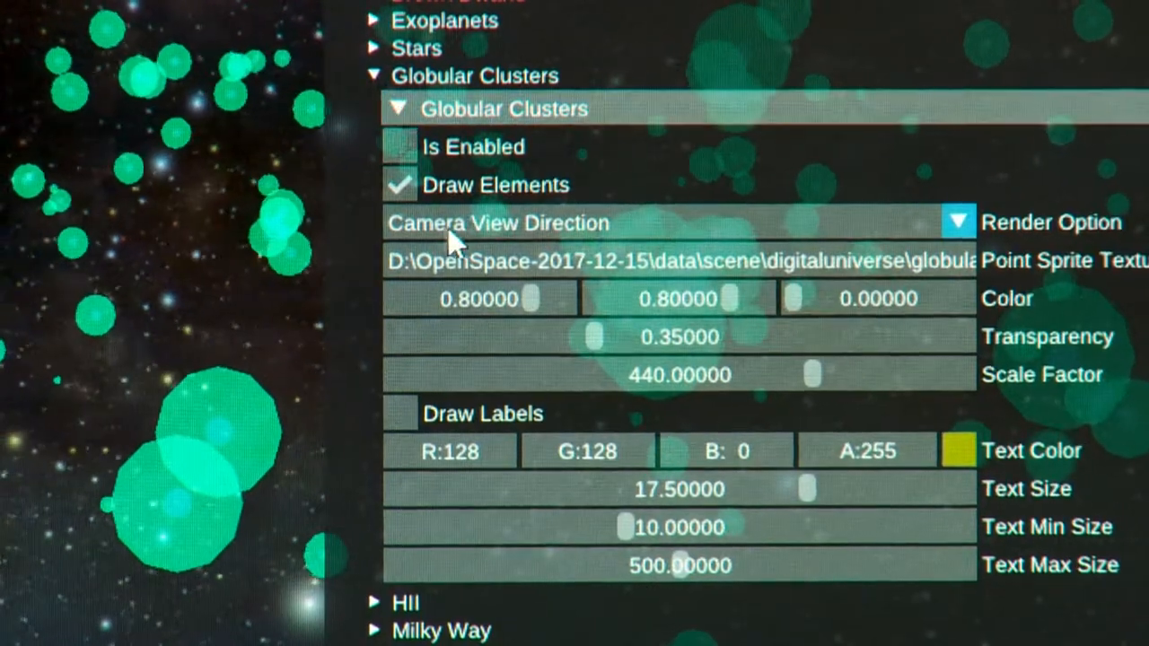